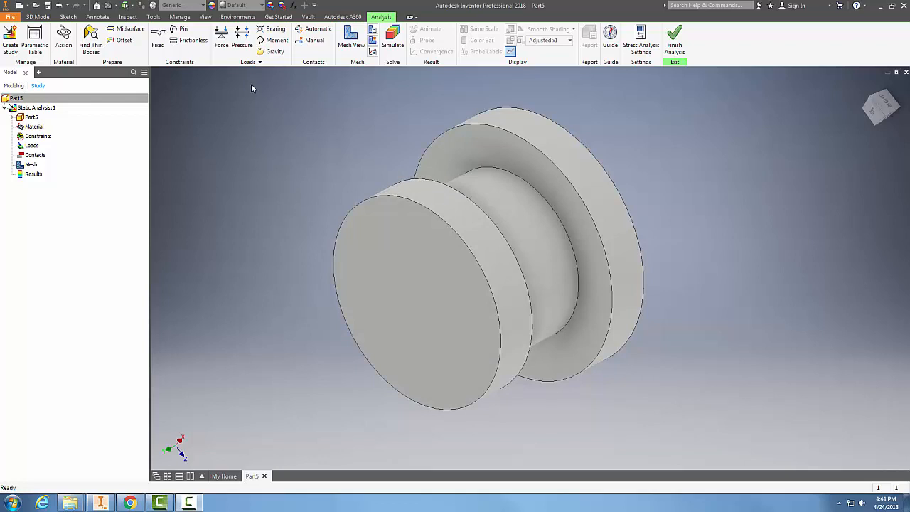
- Start a moment load from the Loads panel on the Analysis tab
click(277, 40)
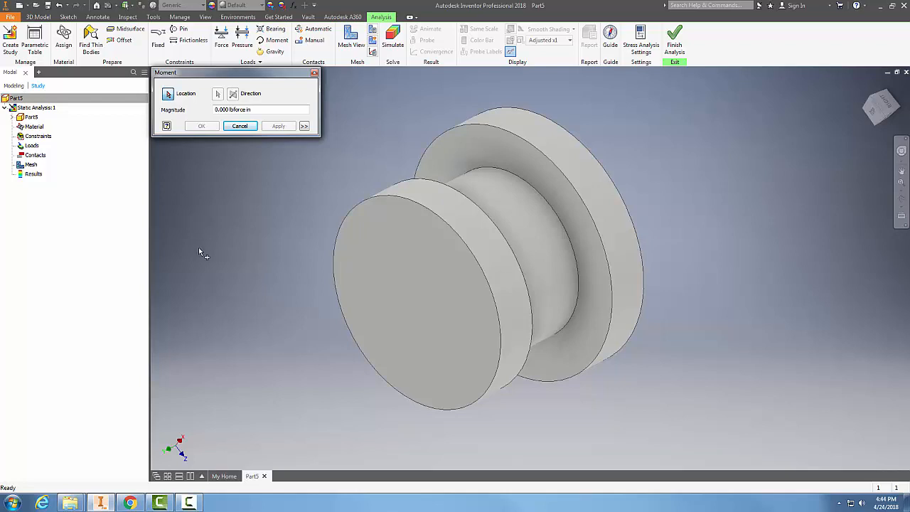
mouse_move(214, 334)
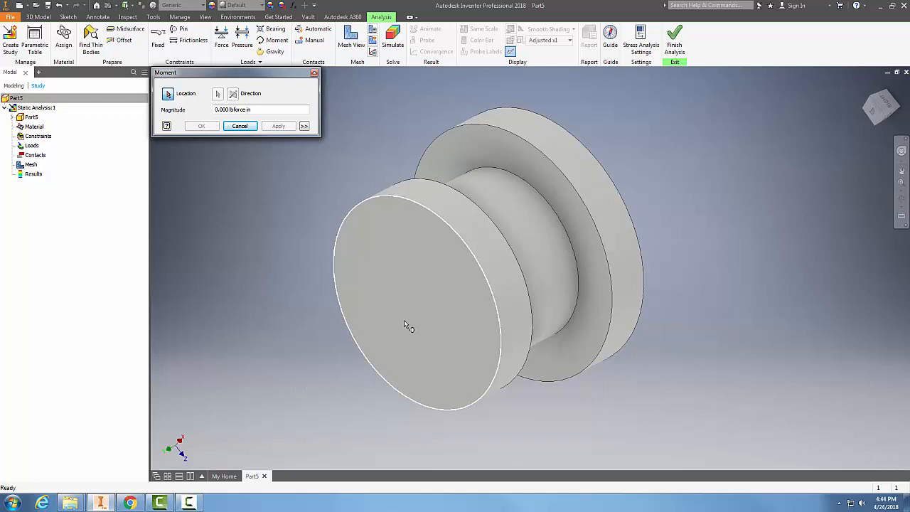
- Pick the front circular face as the moment location and enter its magnitude
click(419, 306)
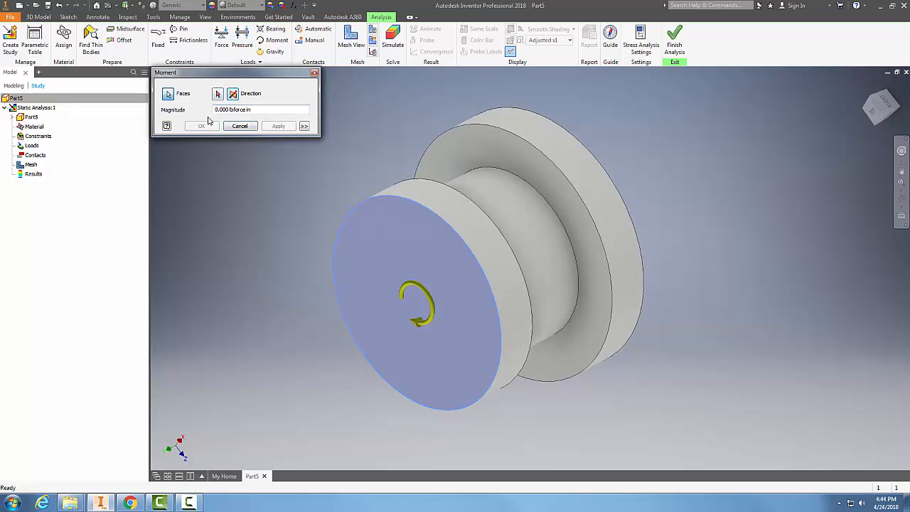
click(259, 109)
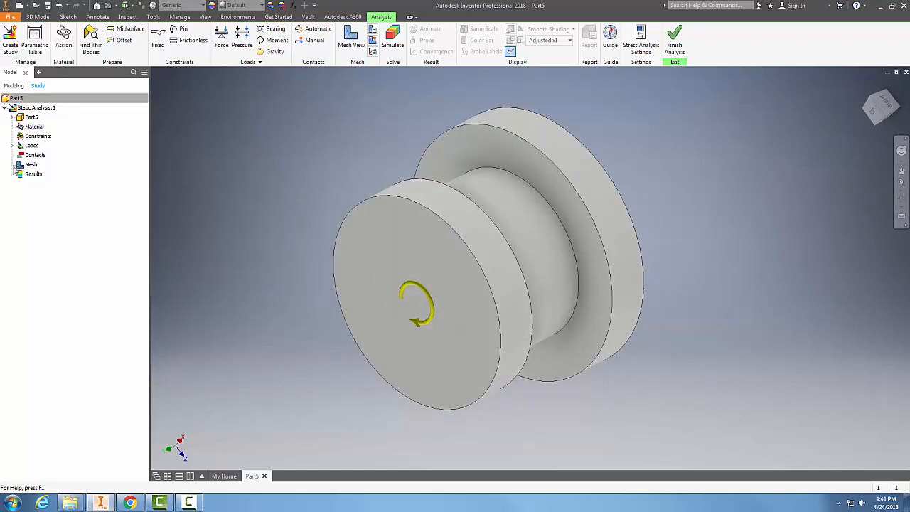
- Reopen Moment:1 from the Loads list, confirm its 500 lbforce·in magnitude, and close it
click(14, 145)
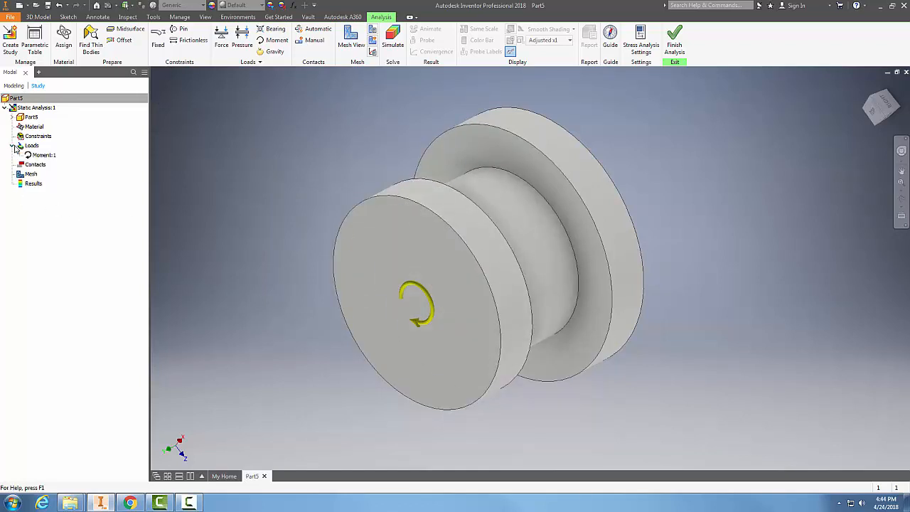
click(32, 145)
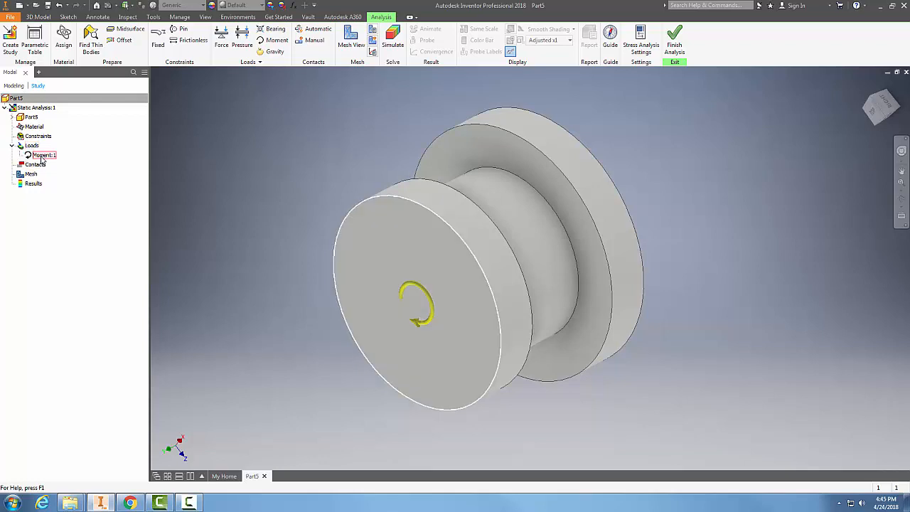
right_click(42, 154)
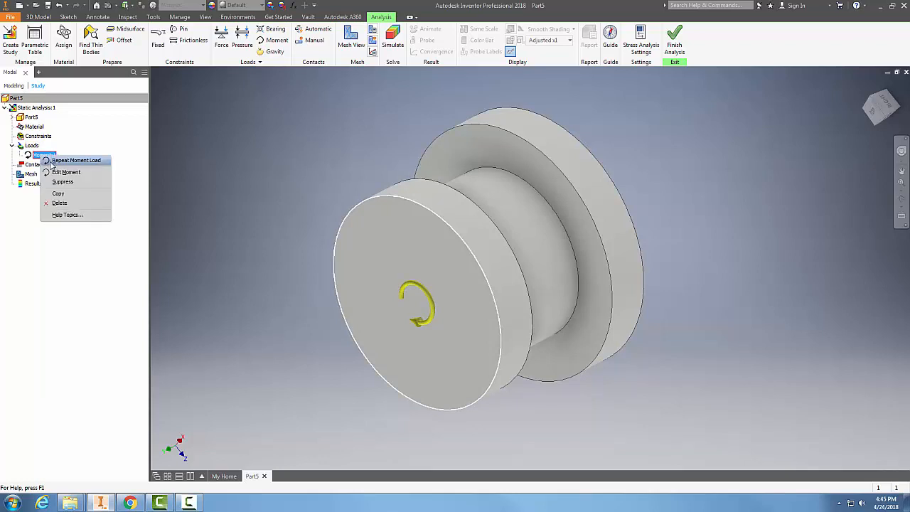
click(66, 172)
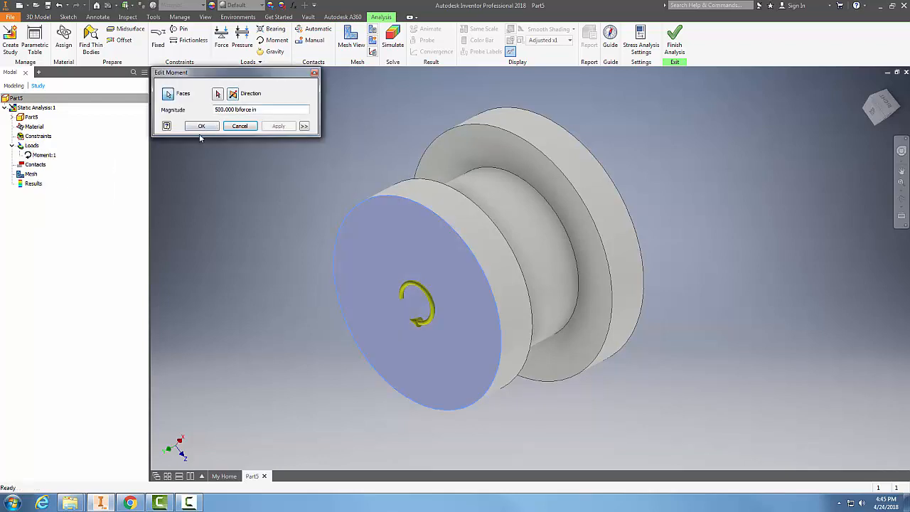
click(202, 126)
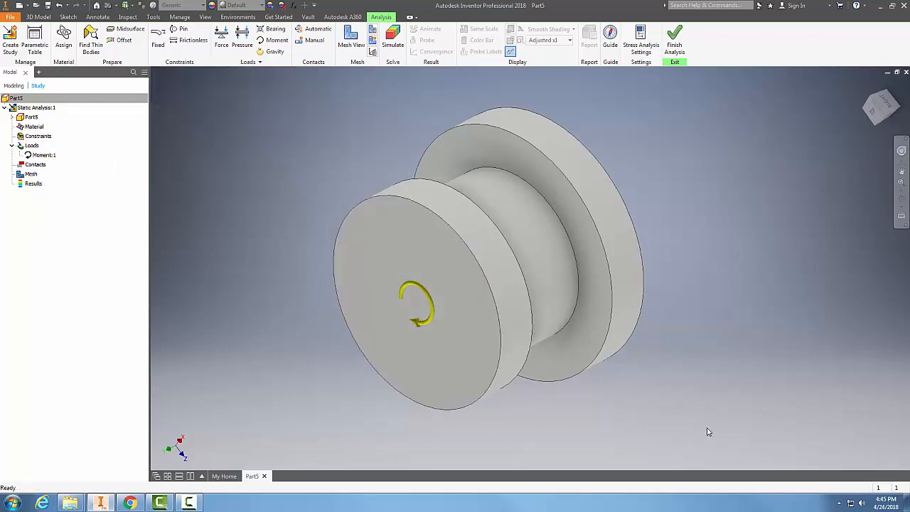